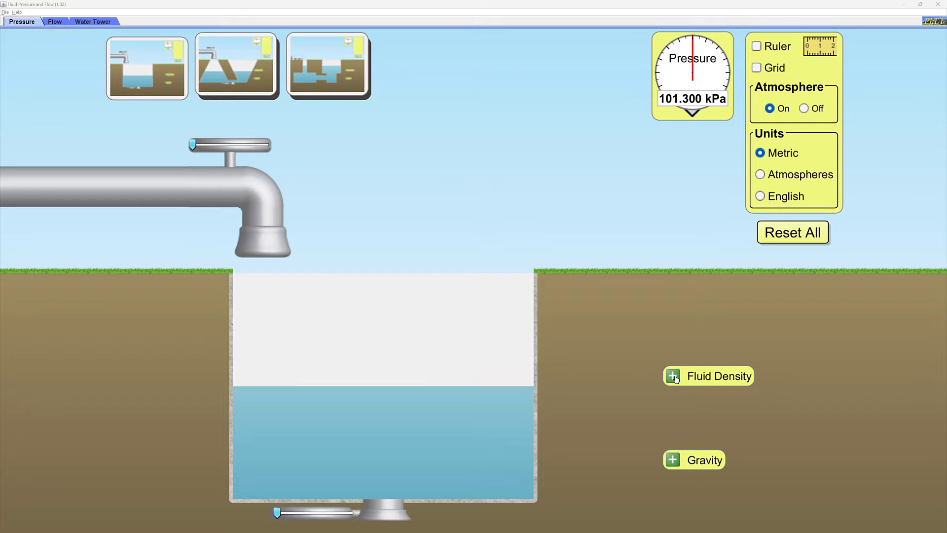
Step: Show the Fluid Density and Gravity settings and the depth grid over the tank
click(672, 375)
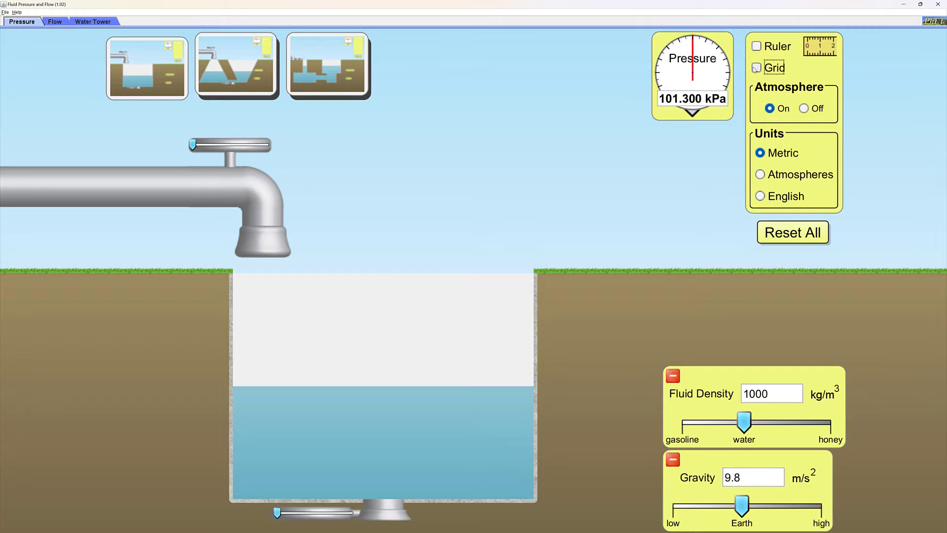
click(755, 68)
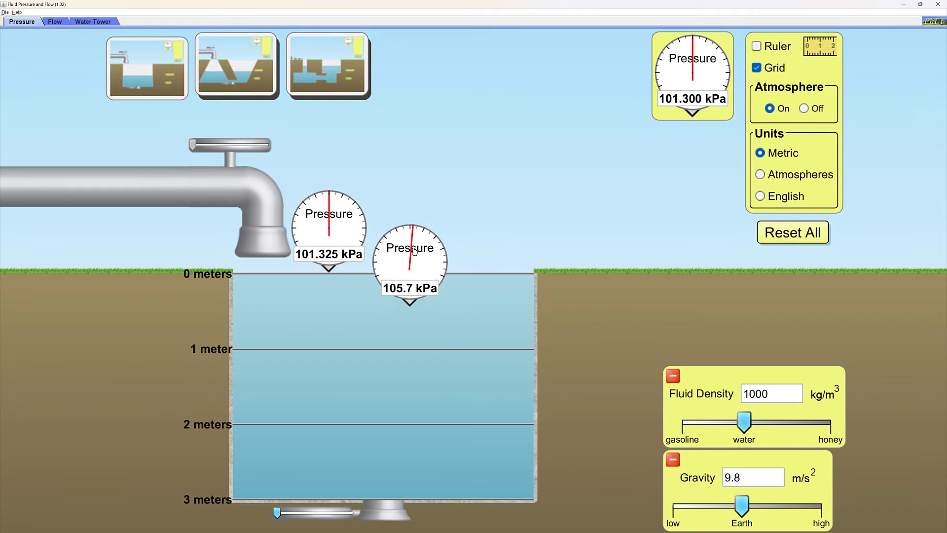
Step: Move a pressure gauge deeper into the water toward the 1 meter line
drag(409, 247, 399, 287)
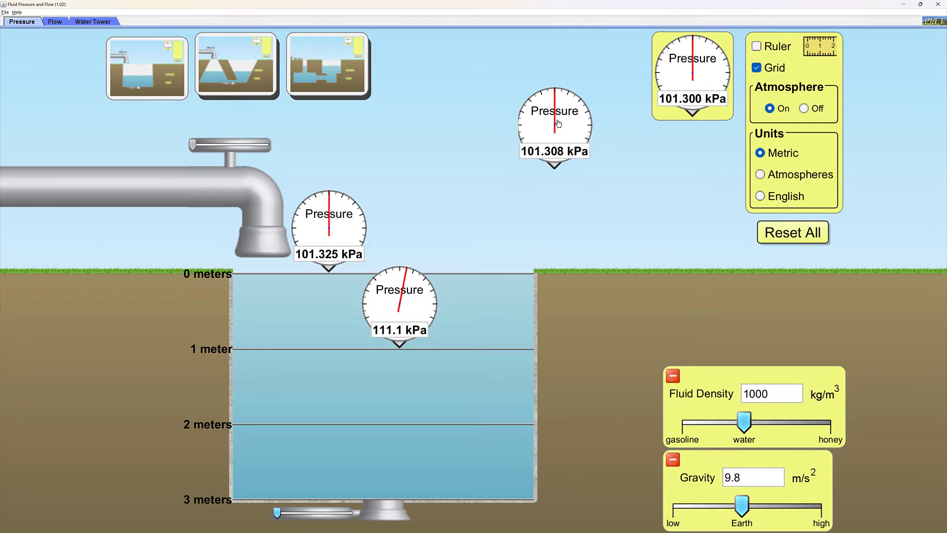
Step: Nudge a pressure gauge into position for a final reading
drag(553, 125, 547, 127)
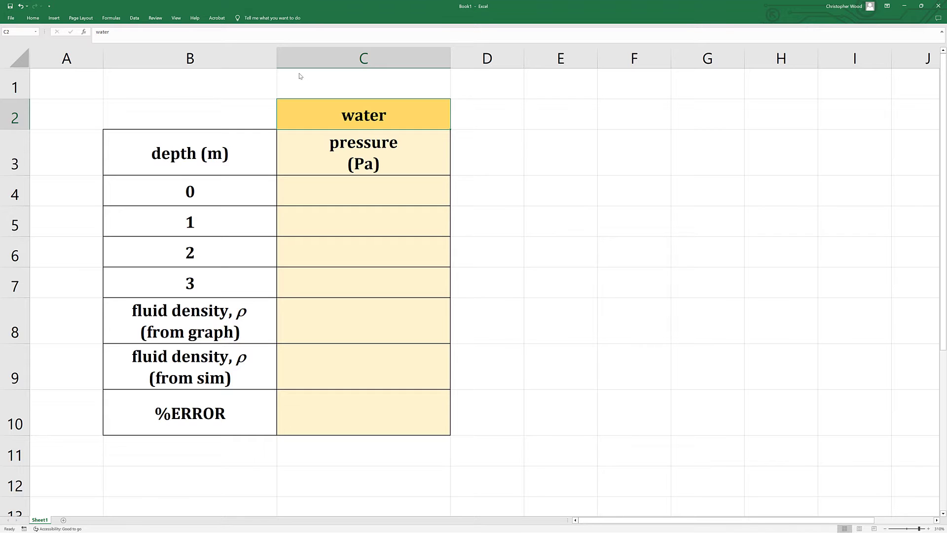
Step: Record 101325 Pa as the water pressure at 0 m depth in cell C4
click(363, 190)
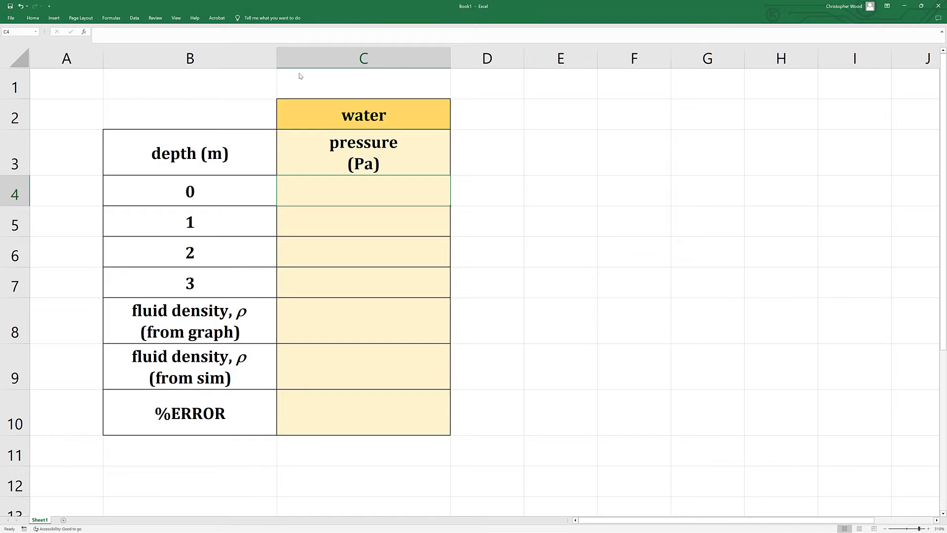
text(101)
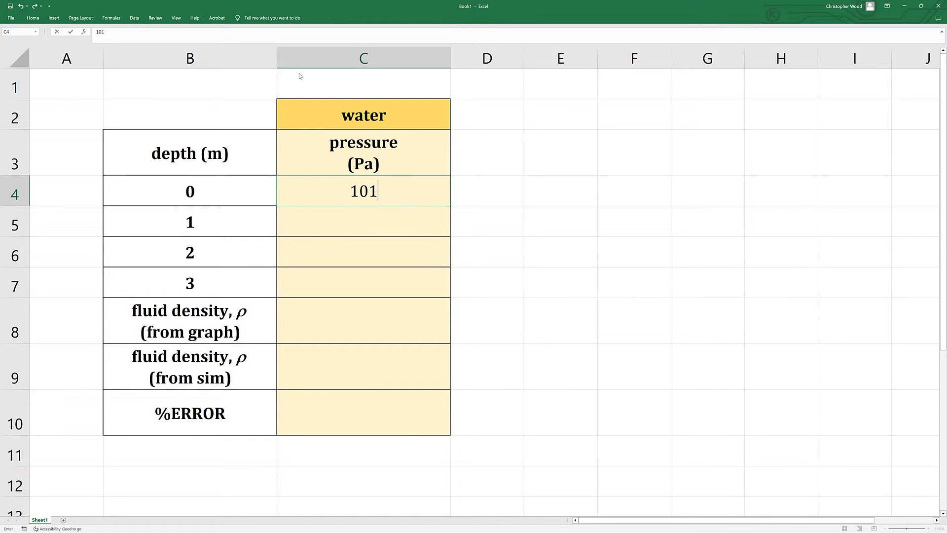
text(325)
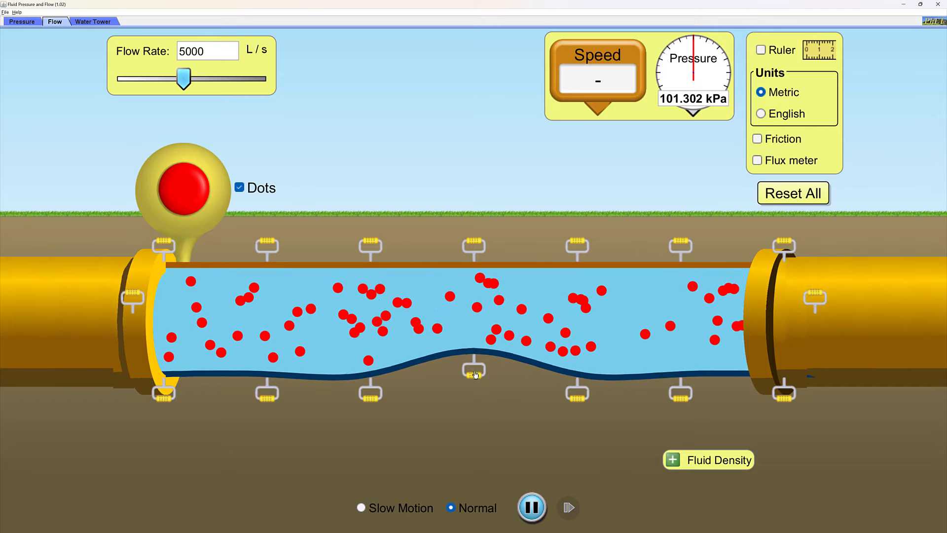
Step: Narrow the pipe's middle, raise fluid density to 1420 kg/m³, and release dots into the flow
drag(183, 78, 208, 78)
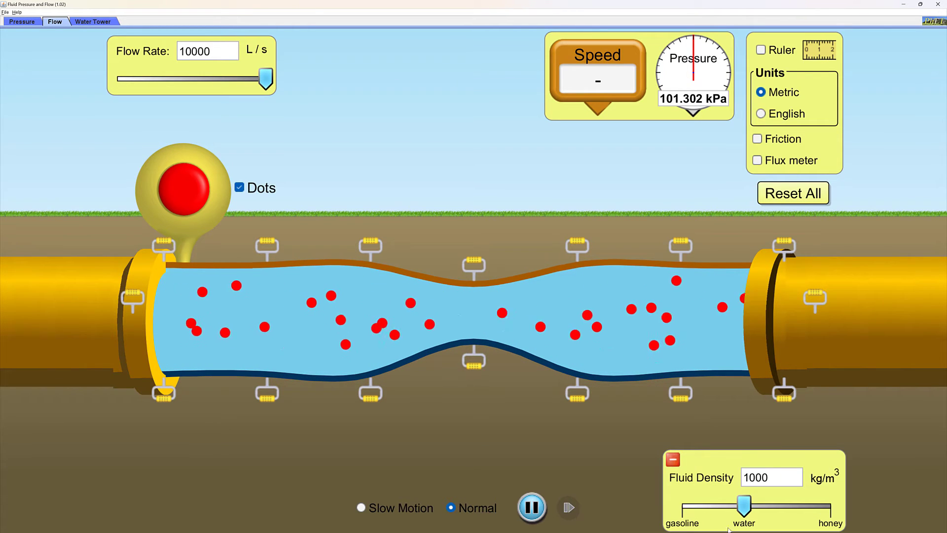
drag(742, 506, 752, 506)
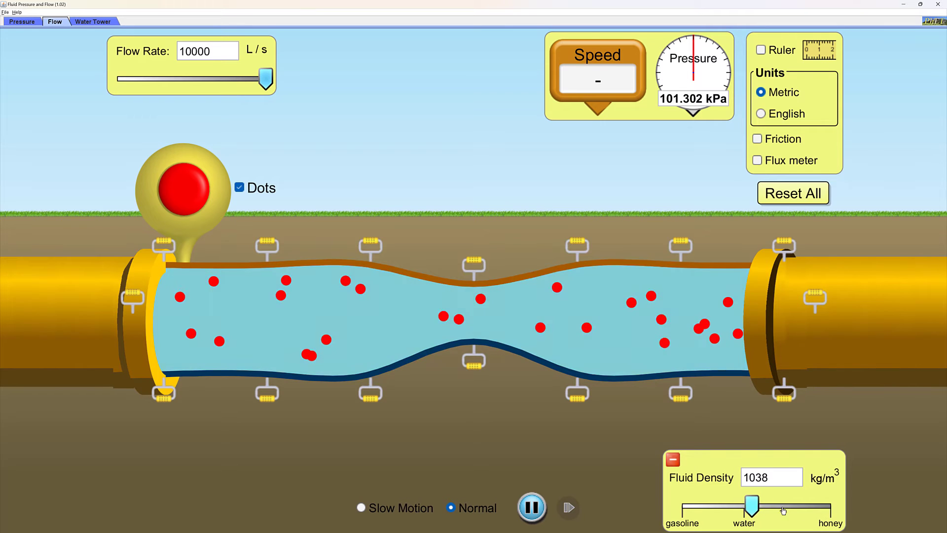
drag(751, 502, 831, 502)
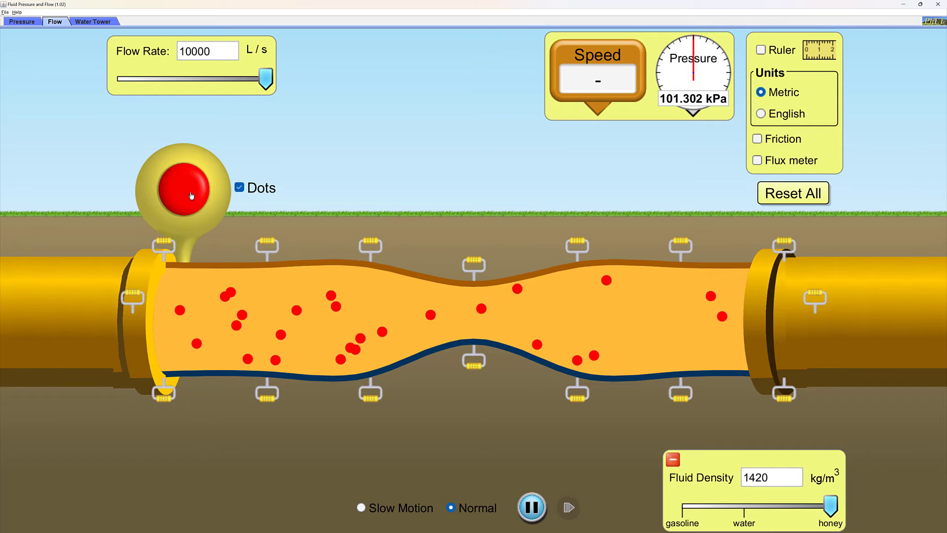
click(179, 188)
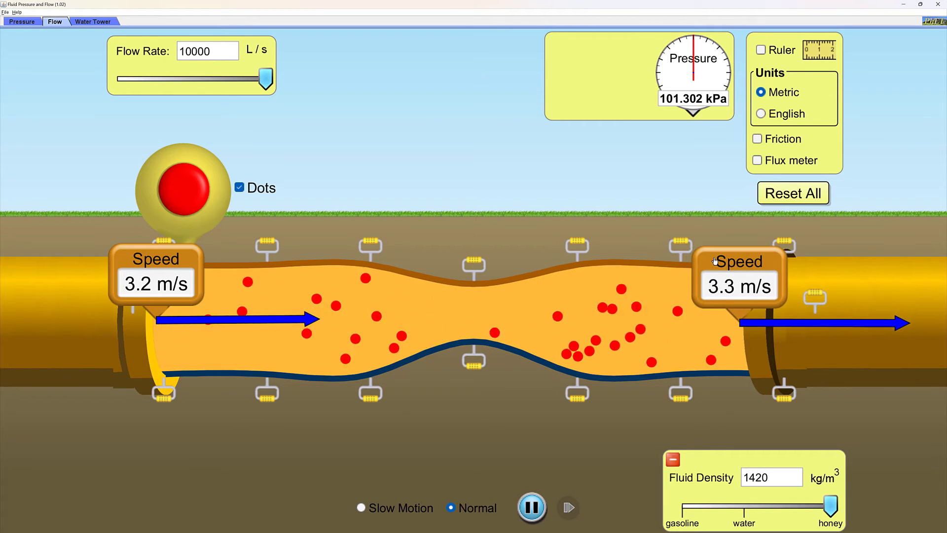
Step: Turn on the flux meter in the pipe
click(756, 160)
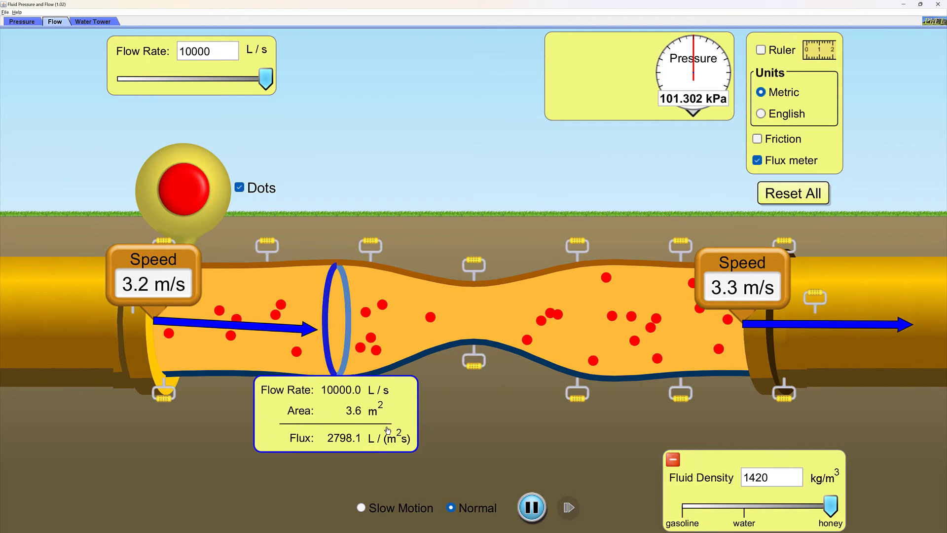
Step: Move the flux meter ring to the wide left section of the pipe
drag(338, 313, 475, 311)
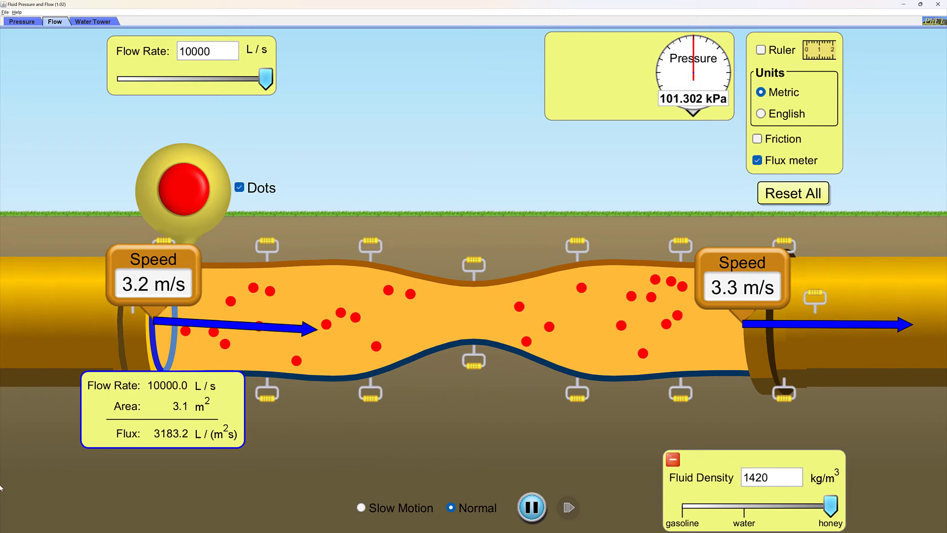
mouse_move(17, 497)
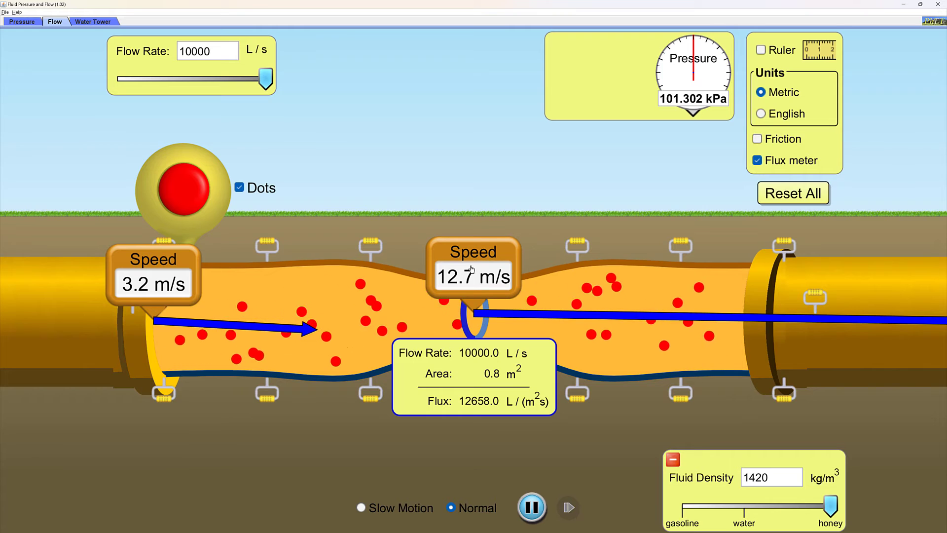
Step: Switch from the simulation to the Word lab handout
key(alt+tab)
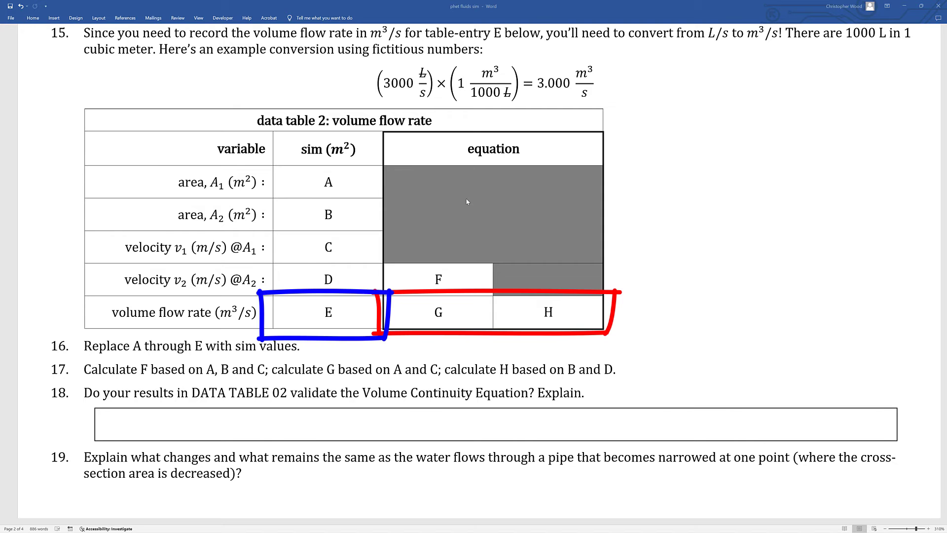
Step: Scroll past data table 2 to question 19 and the Bernoulli section
scroll(down, 3)
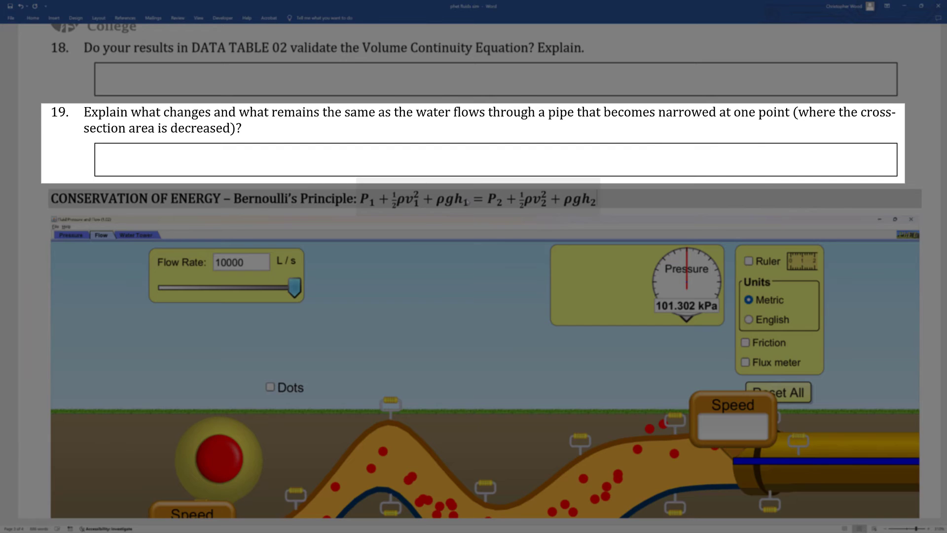
Step: Scroll through steps 20–26 to data table 3: Bernoulli and its questions
scroll(down, 3)
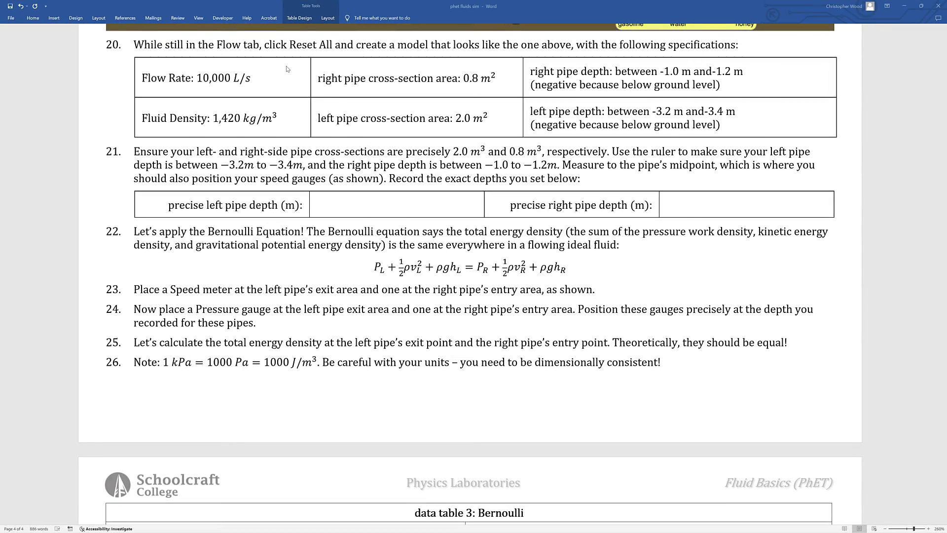
scroll(down, 3)
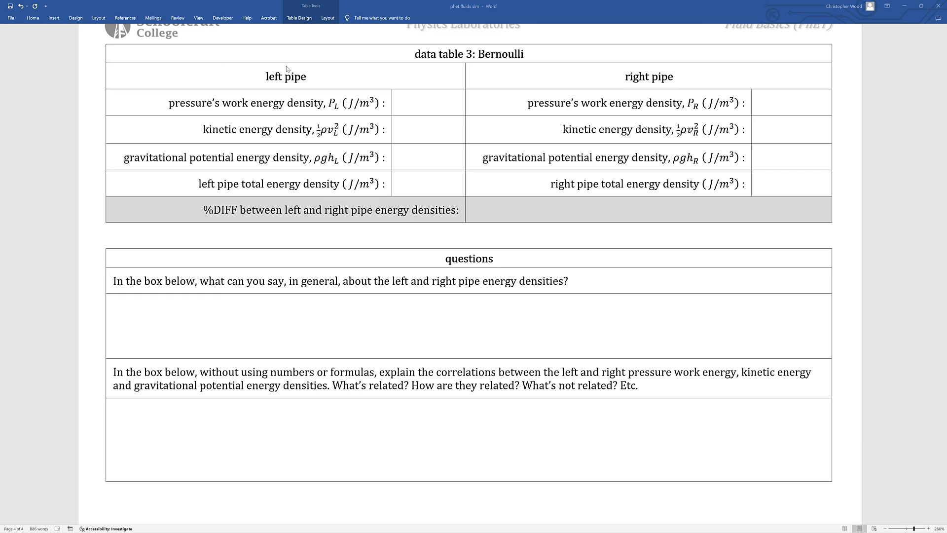